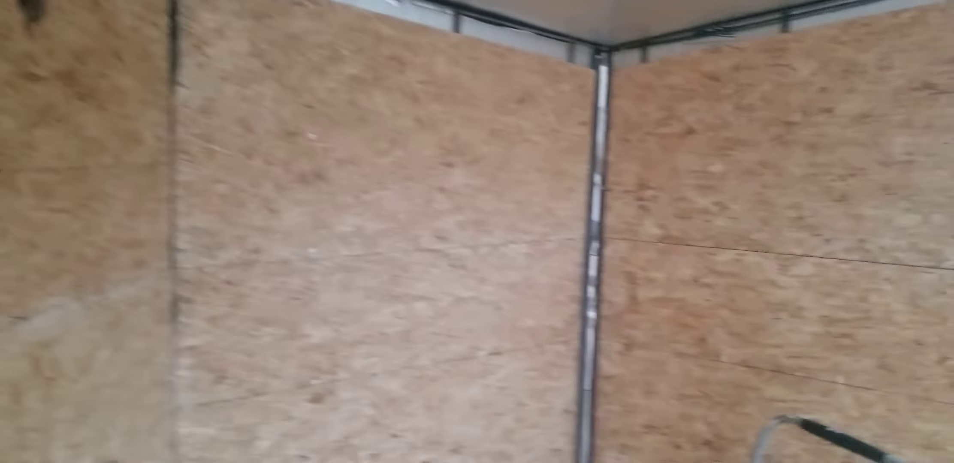
pyautogui.moveTo(477, 231)
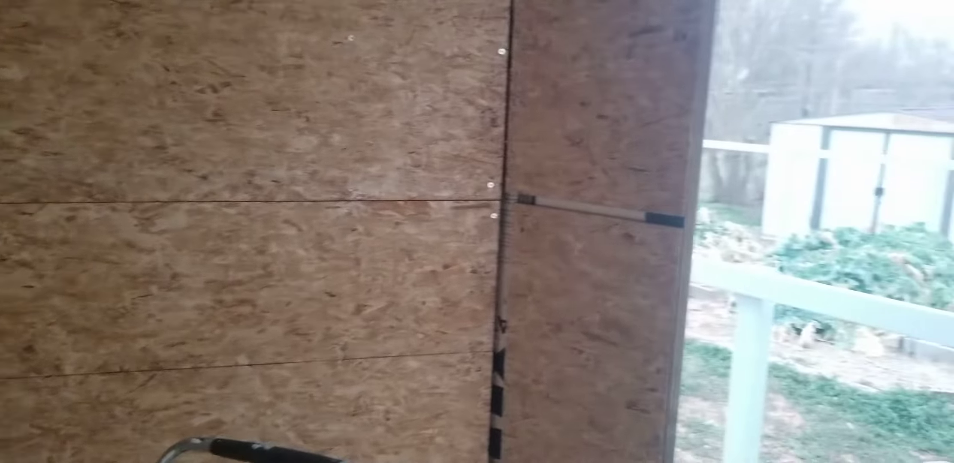